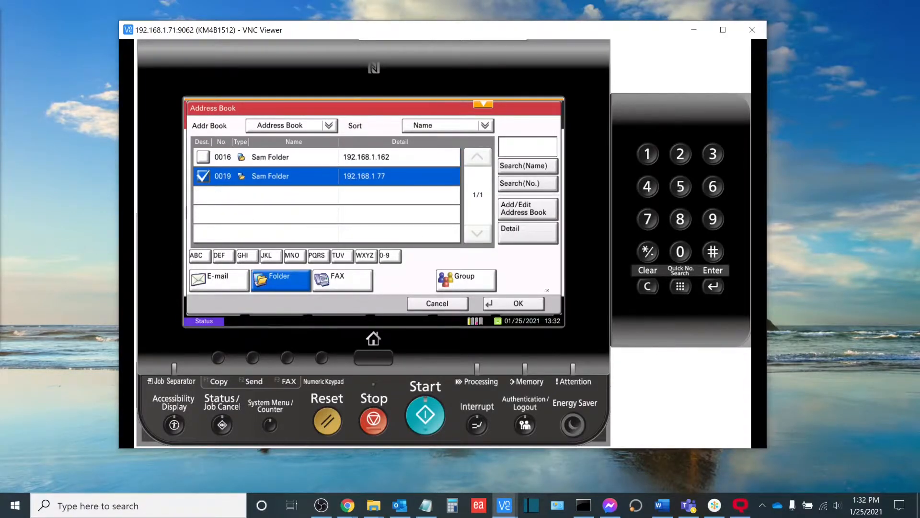
Set Sam Folder (192.168.1.77) as the send destination and show the Quick Setup settings
left_click(512, 304)
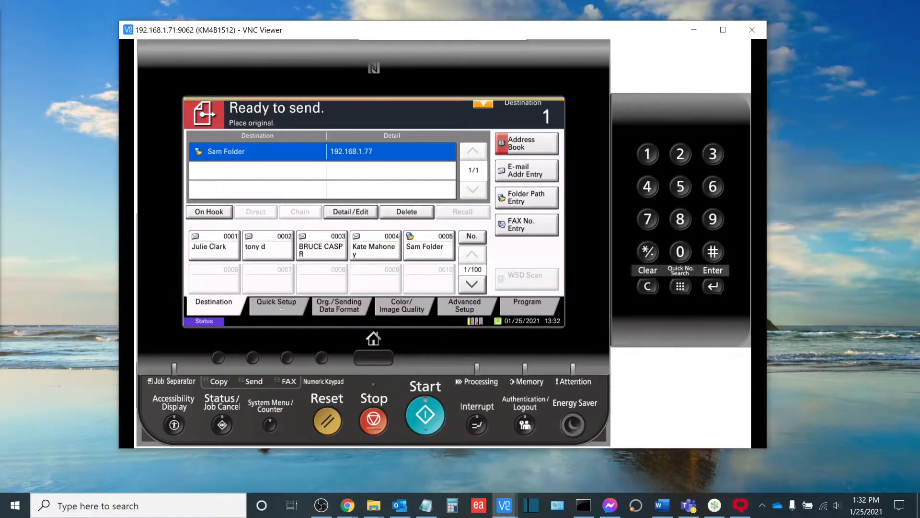
left_click(276, 304)
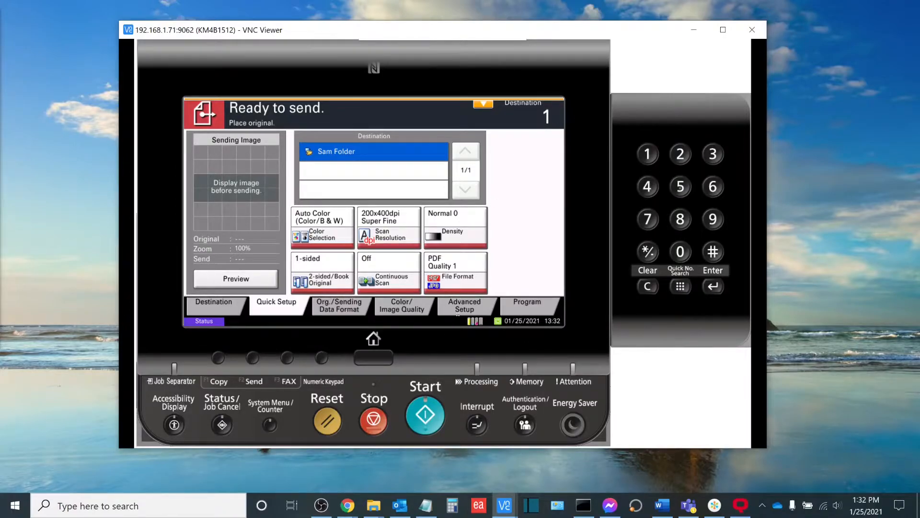
Show the File Name Entry form from Advanced Setup, currently 'doc' with job number and date/time
left_click(463, 305)
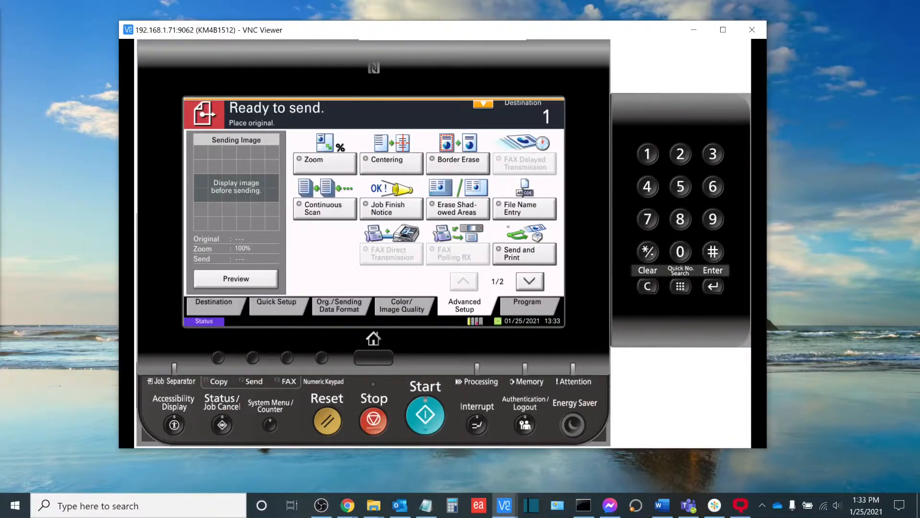
left_click(524, 208)
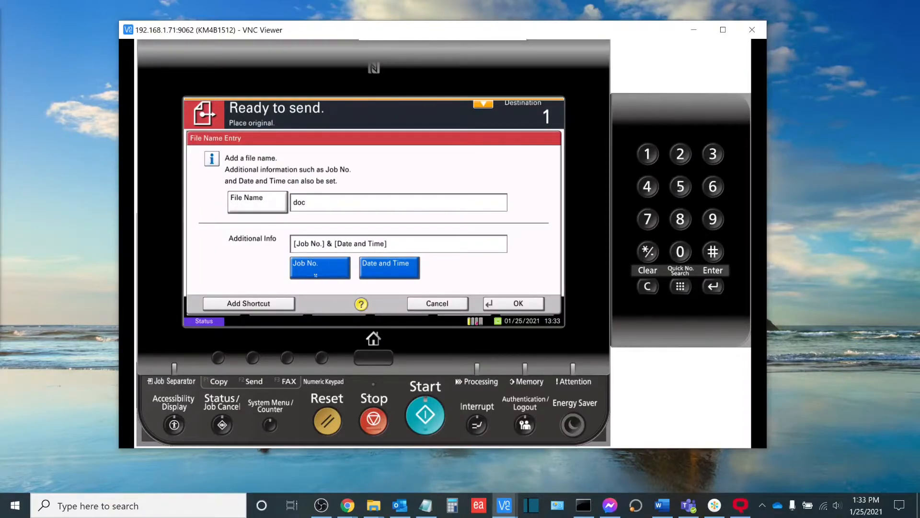
Name the scan file 'test' with Job No. and Date and Time both turned off
left_click(319, 267)
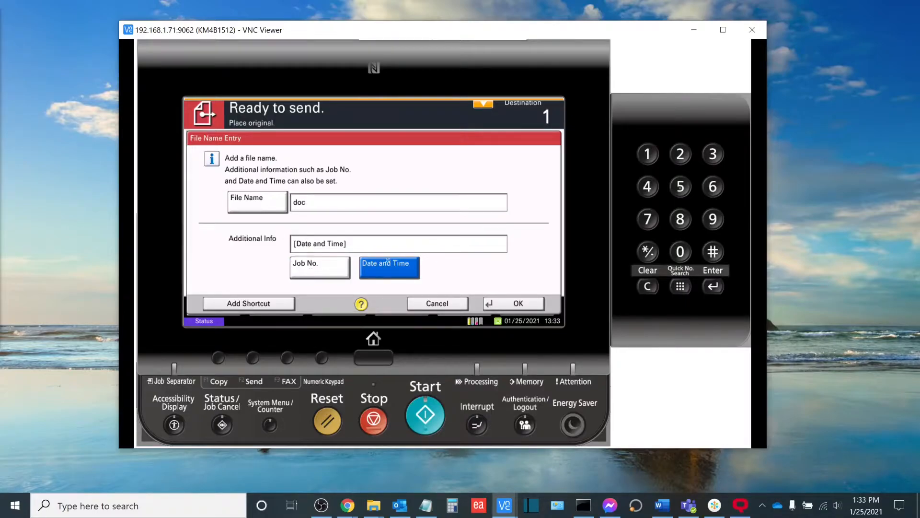
left_click(388, 266)
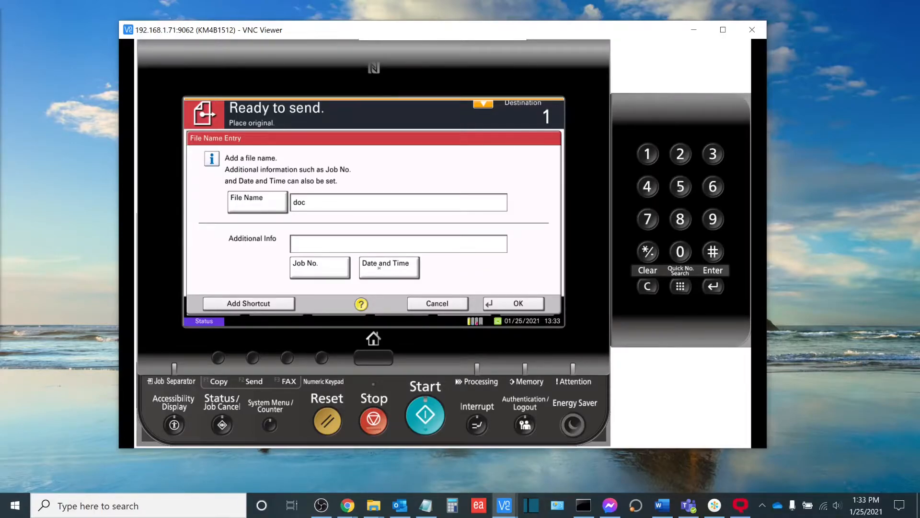
left_click(398, 202)
type("te")
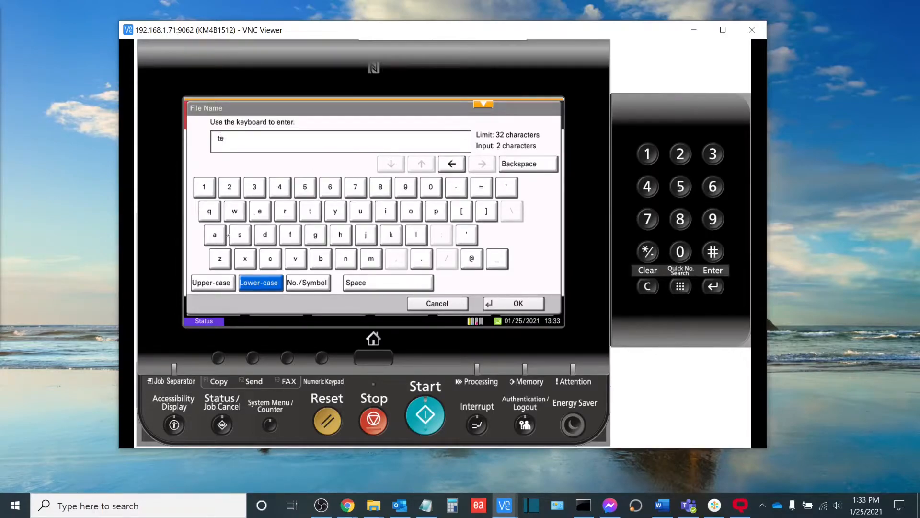
left_click(310, 211)
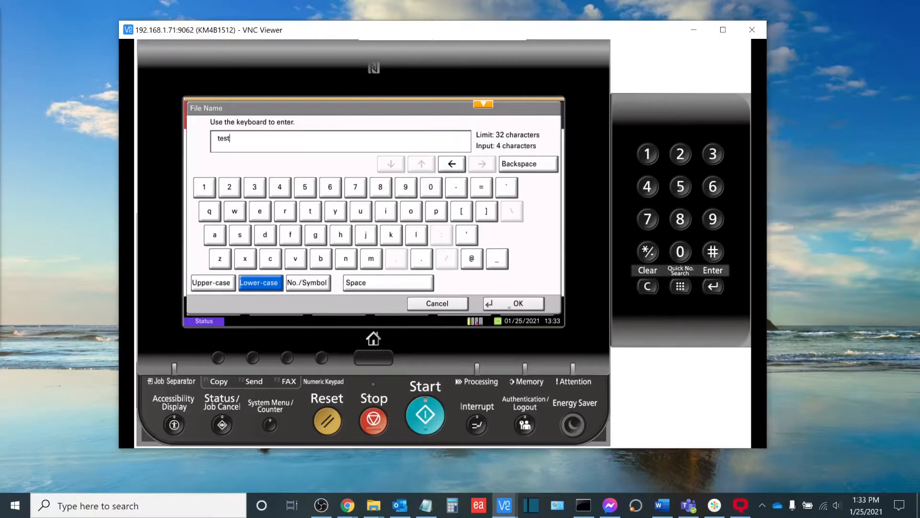
left_click(511, 304)
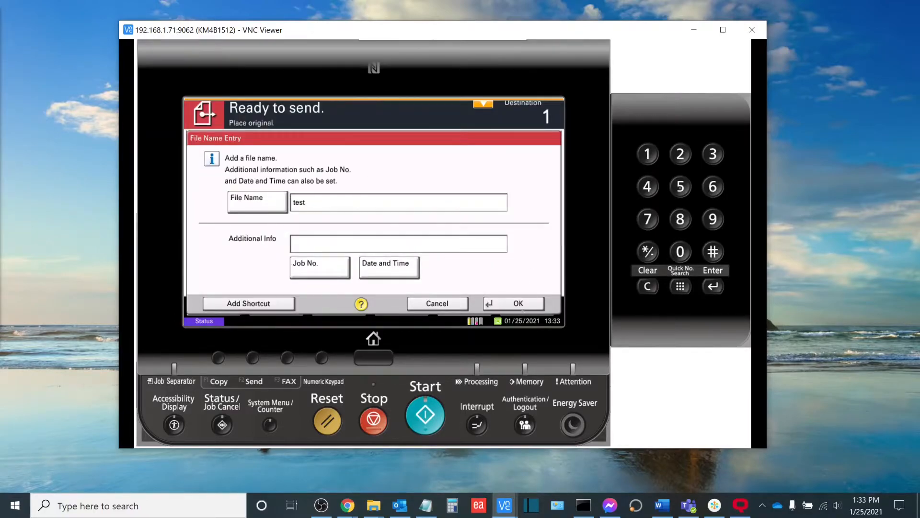
left_click(511, 304)
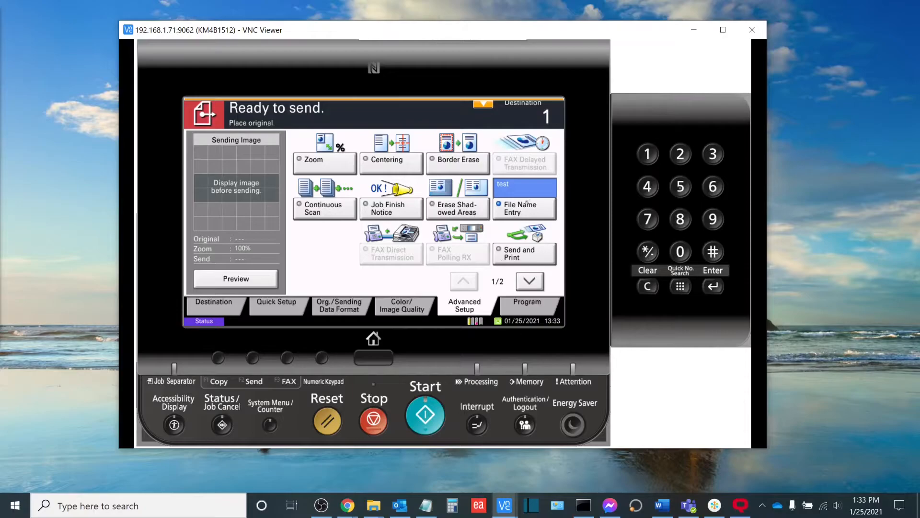
Add a File Name Entry shortcut 'fne' in slot 1 and show it on the Quick Setup screen
left_click(524, 208)
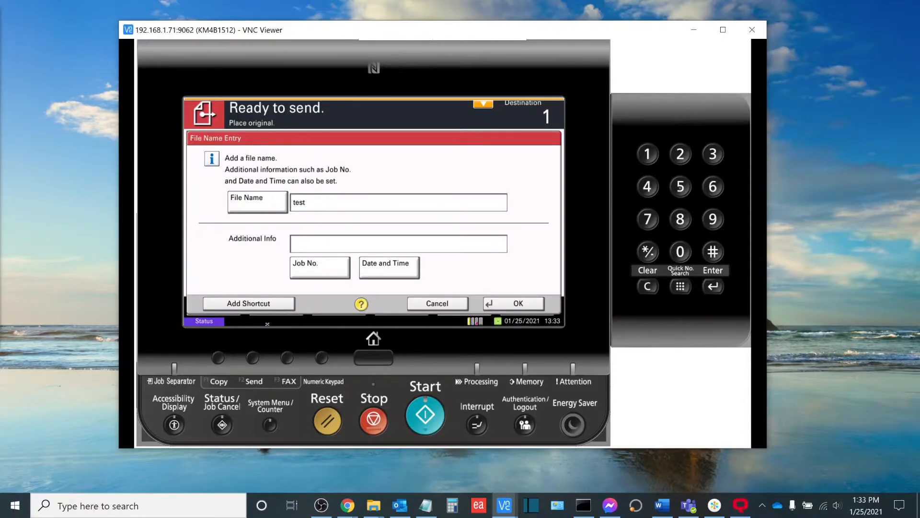
left_click(247, 304)
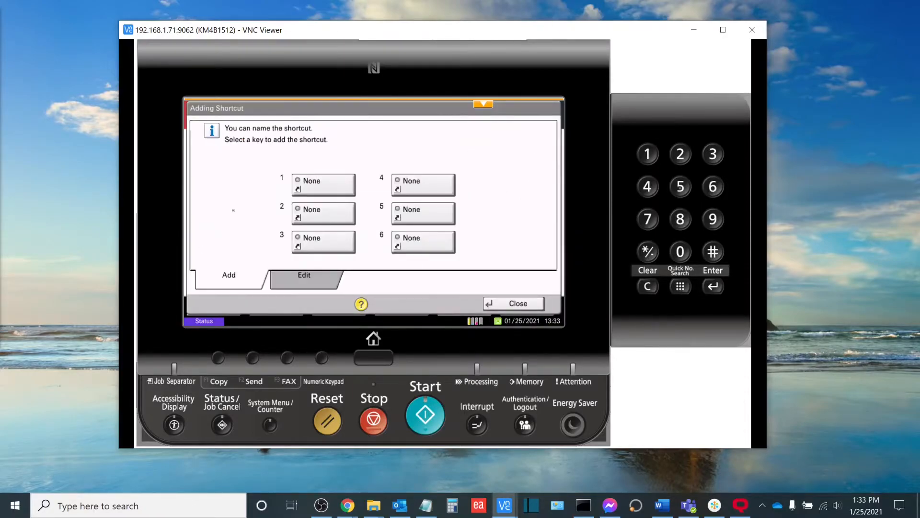
left_click(322, 184)
type("fne")
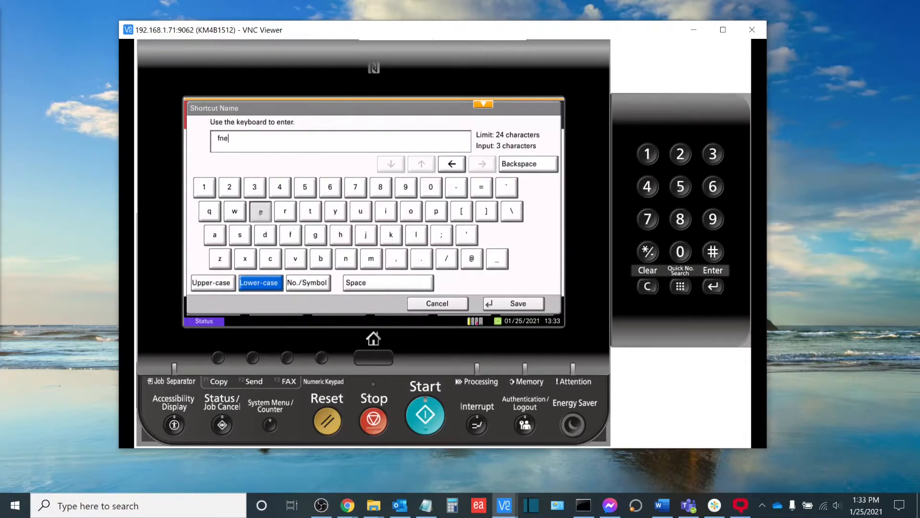
left_click(511, 304)
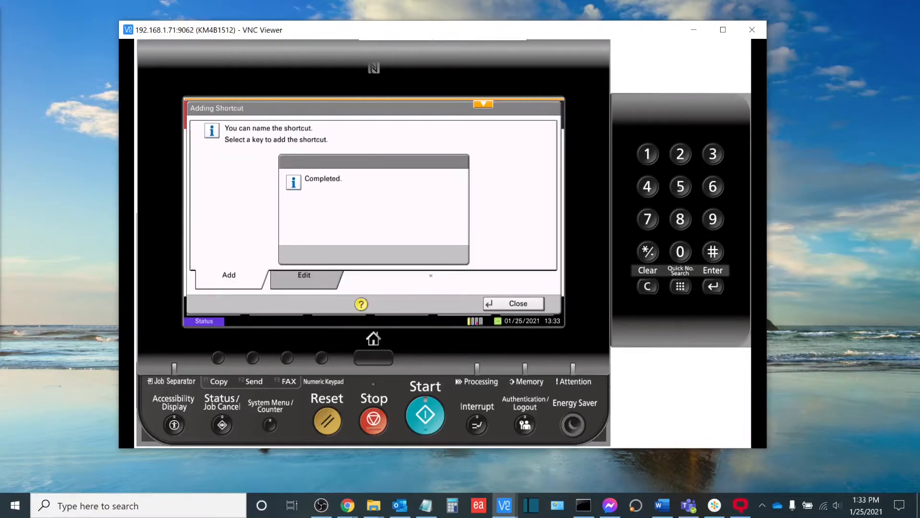
left_click(510, 304)
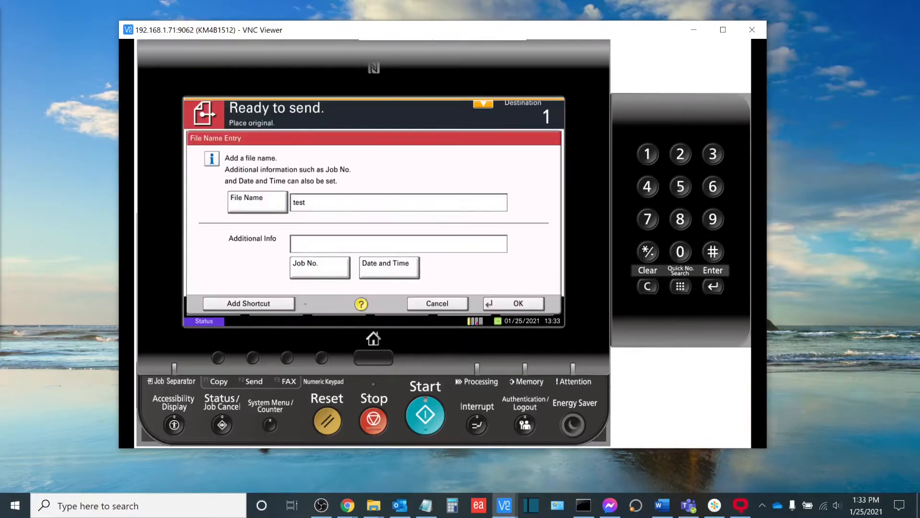
left_click(510, 304)
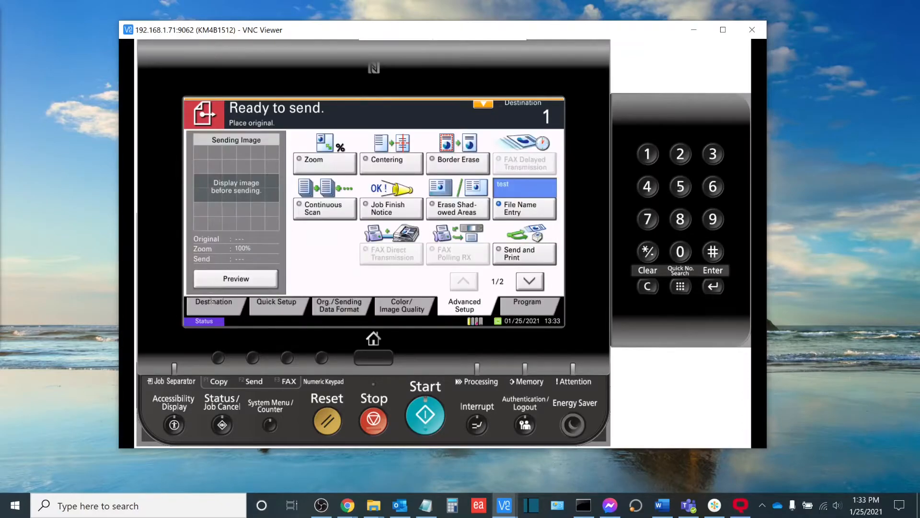
left_click(276, 302)
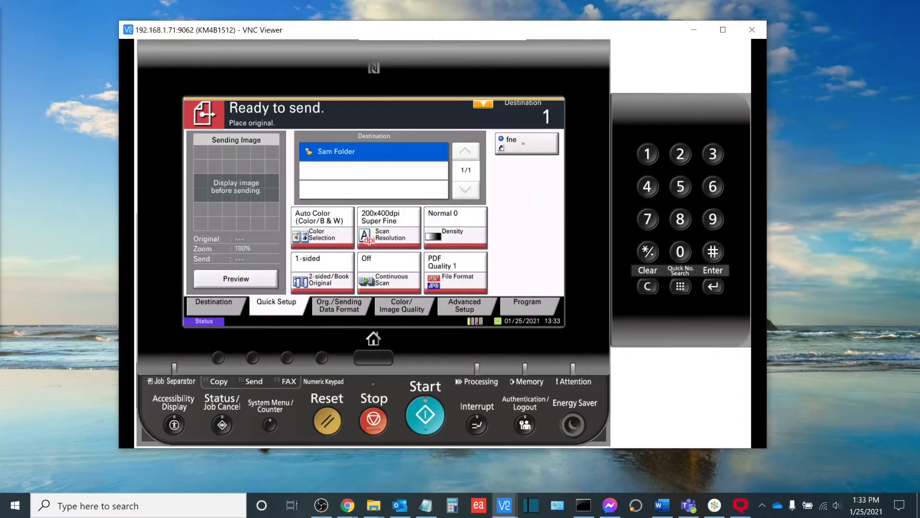